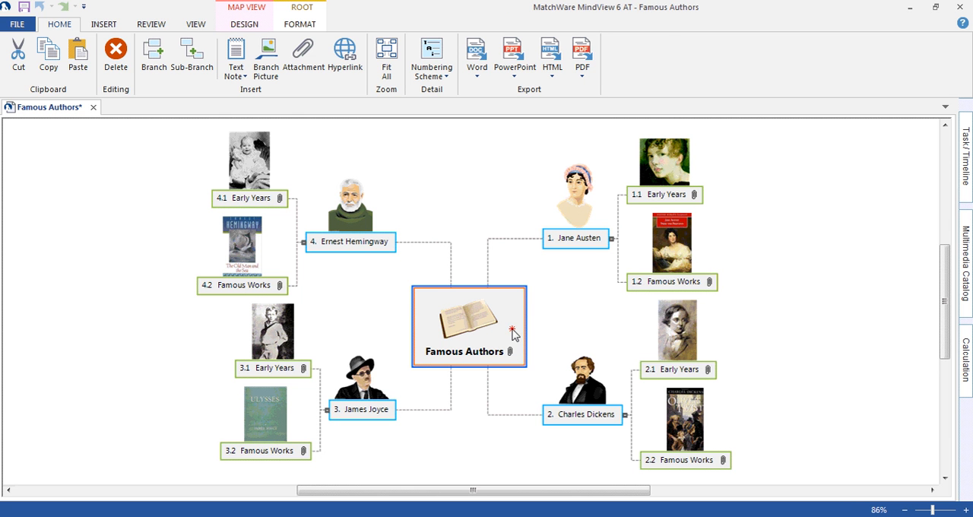
mouse_move(514, 334)
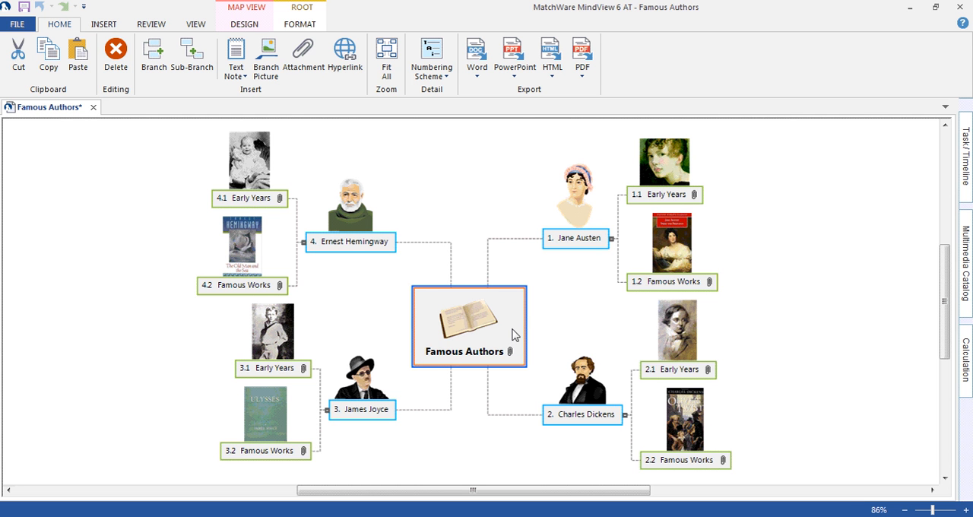
mouse_move(565, 289)
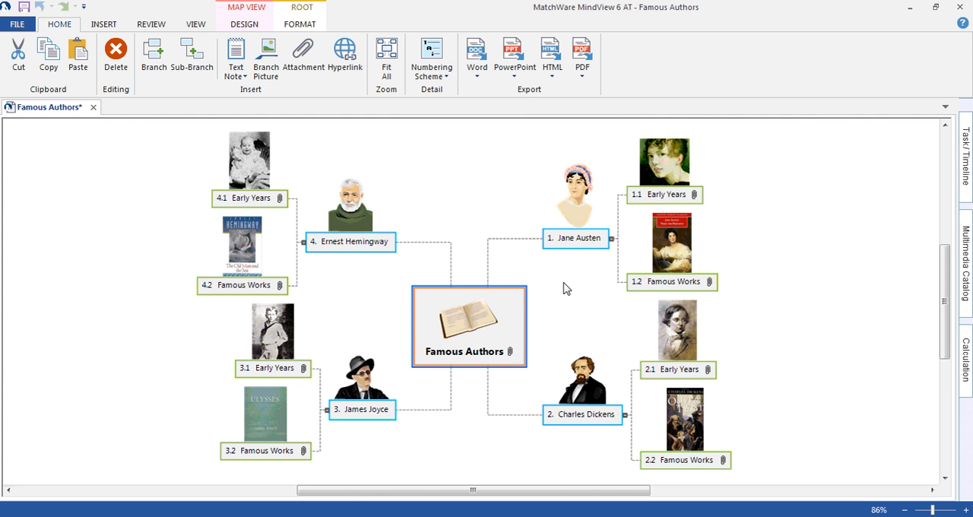
mouse_move(773, 189)
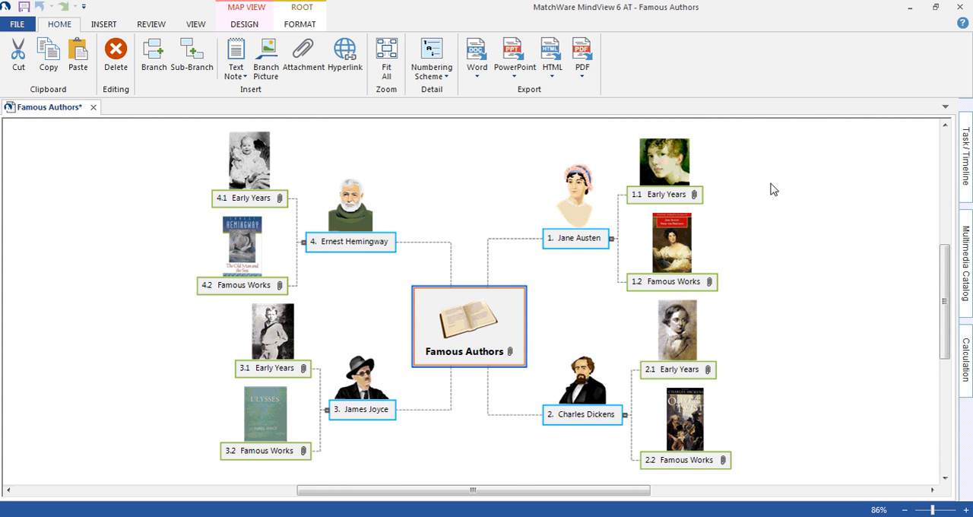
mouse_move(735, 213)
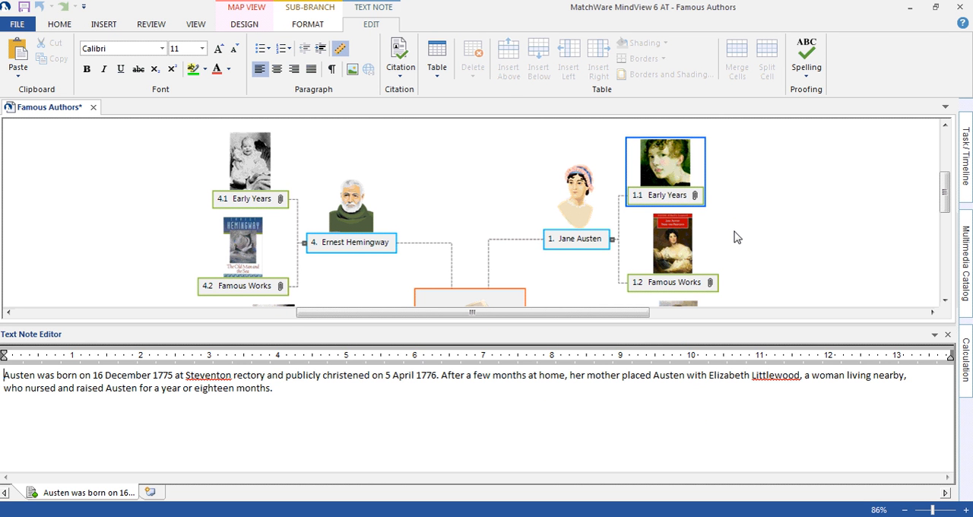
mouse_move(869, 319)
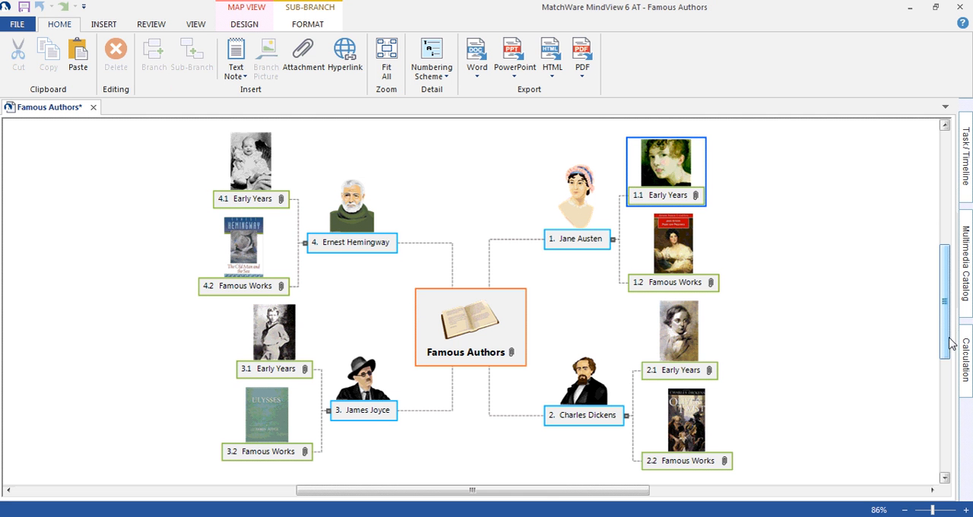
- Check the map's word and branch counts in the statistics summary, then return to the Home tools
left_click(486, 210)
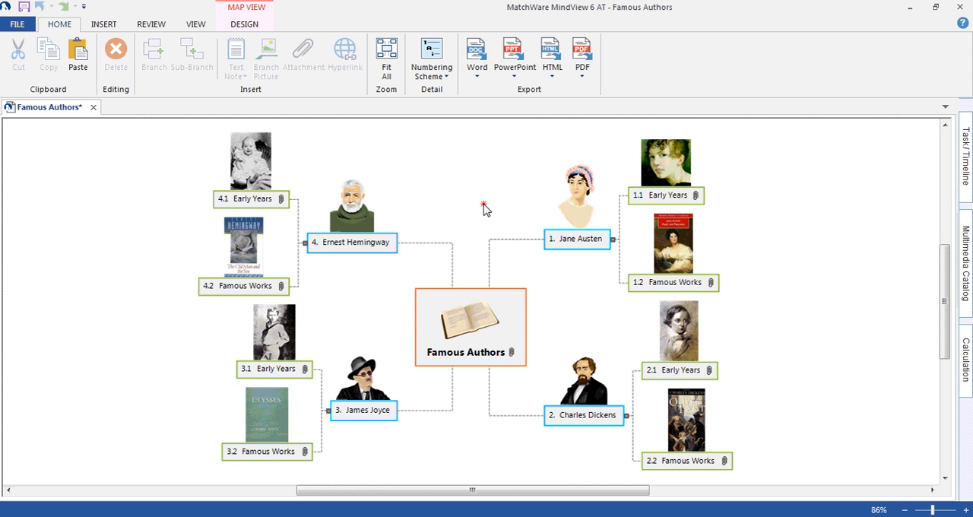
mouse_move(486, 210)
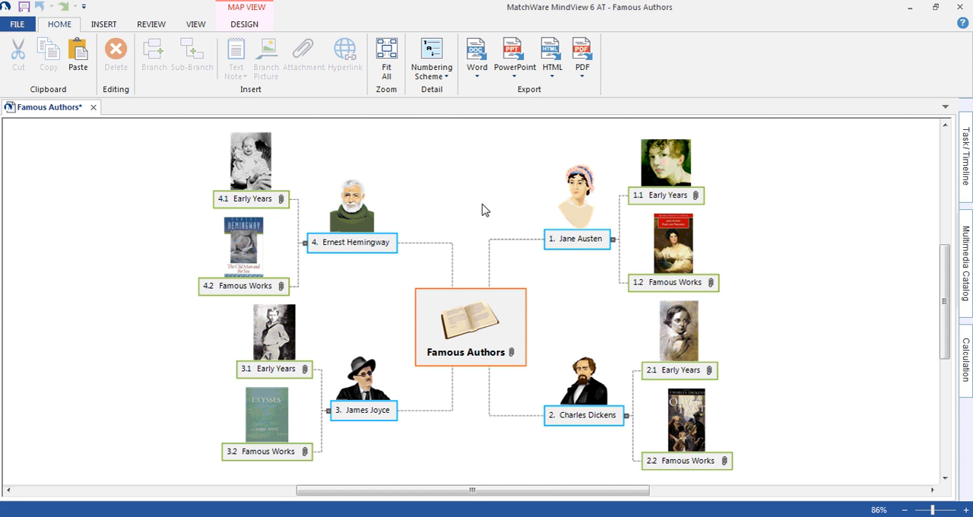
mouse_move(478, 210)
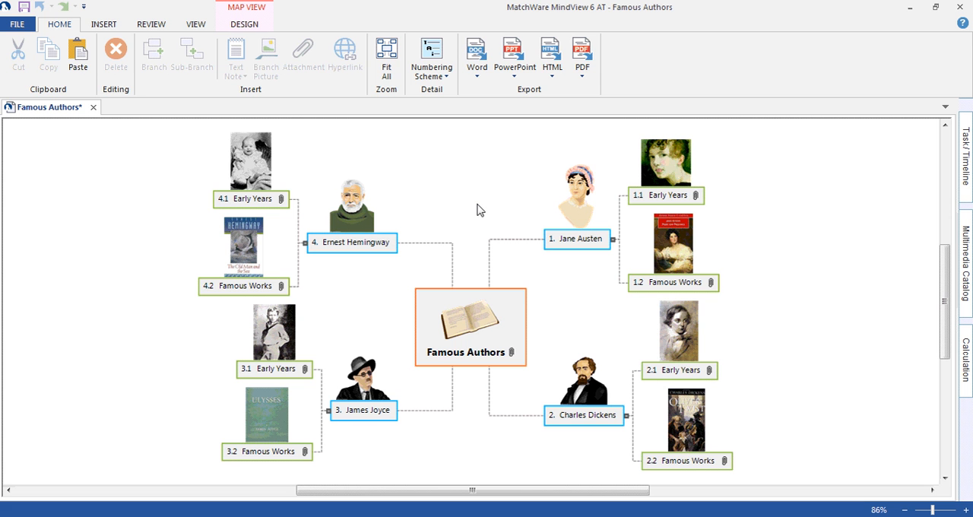
mouse_move(448, 190)
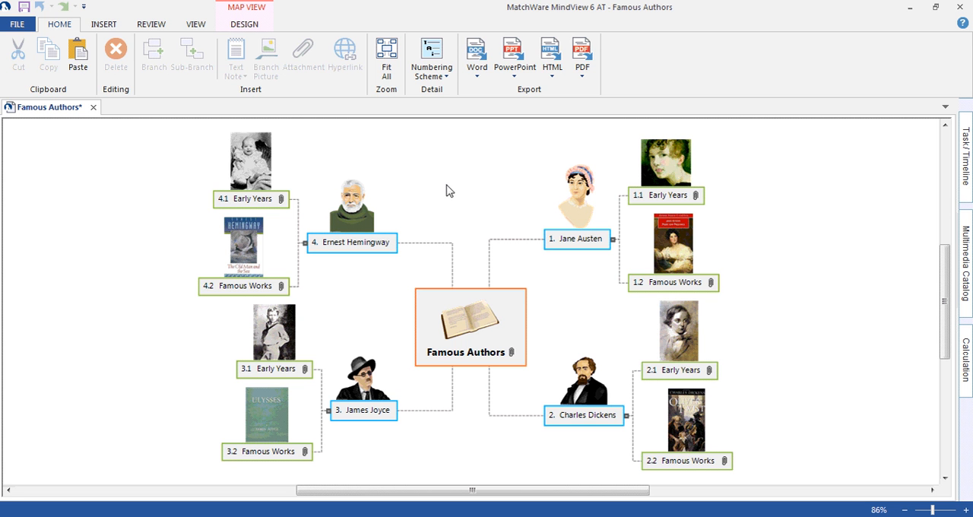
left_click(150, 24)
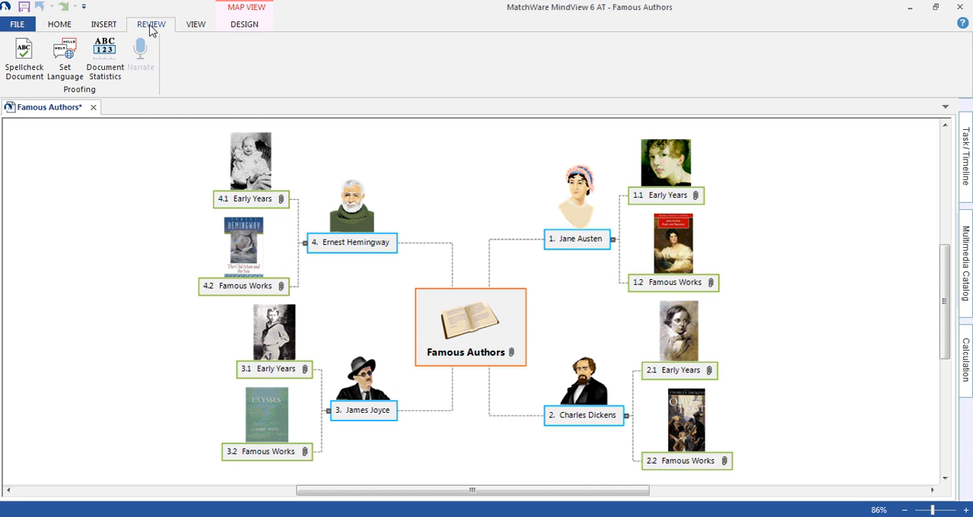
mouse_move(103, 58)
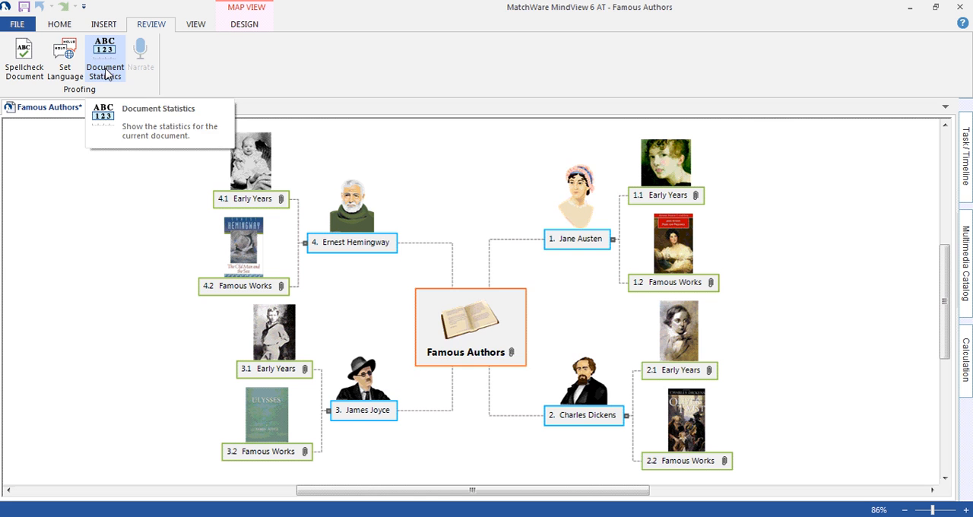
left_click(103, 58)
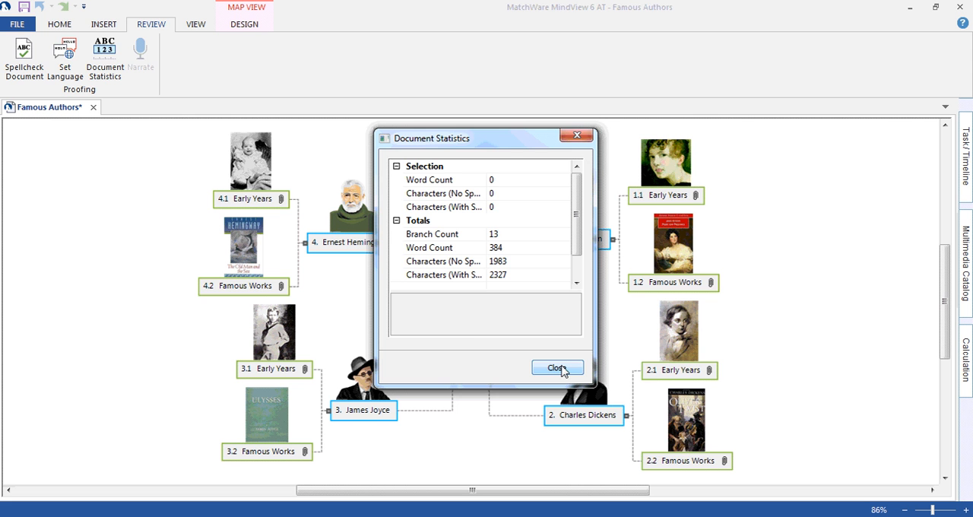
left_click(556, 368)
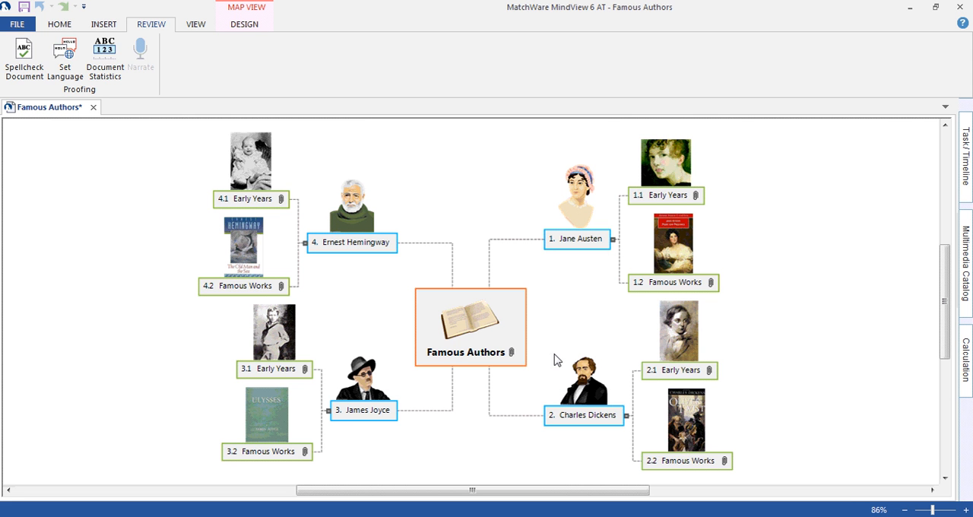
left_click(59, 25)
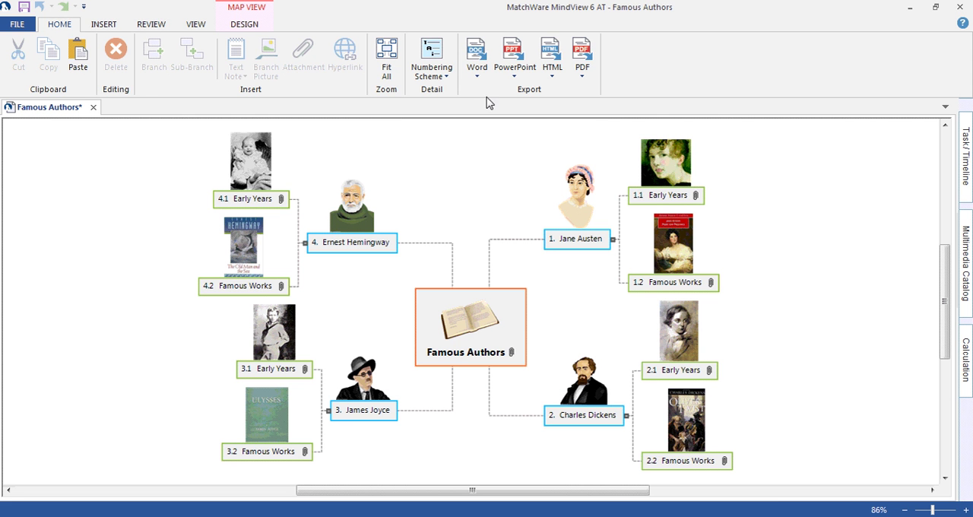
- Run Quick Word Export with default settings and save the document as Famous Authors
left_click(477, 58)
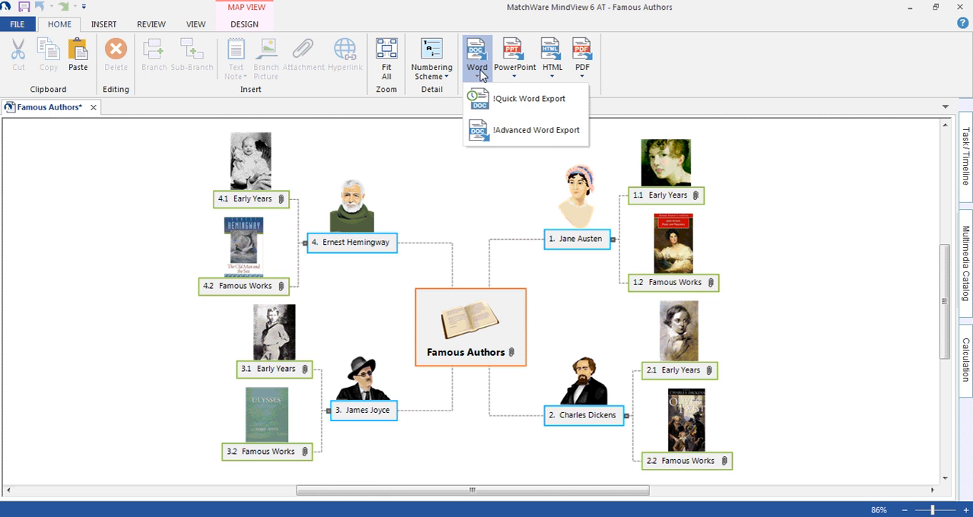
mouse_move(522, 97)
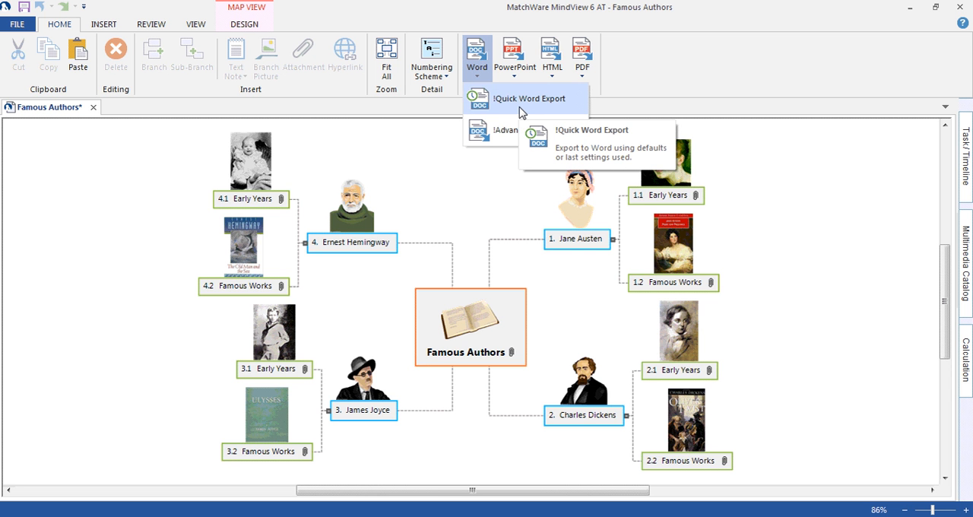
left_click(521, 97)
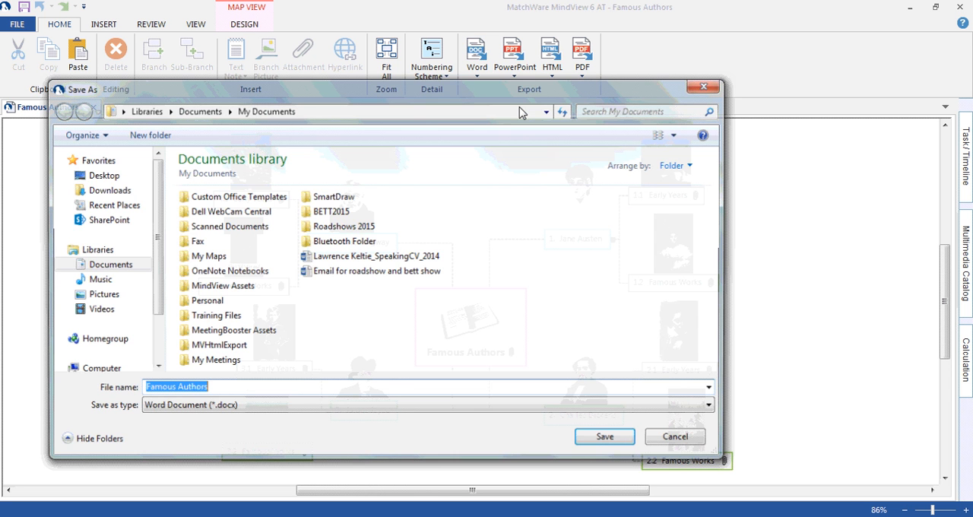
left_click(604, 435)
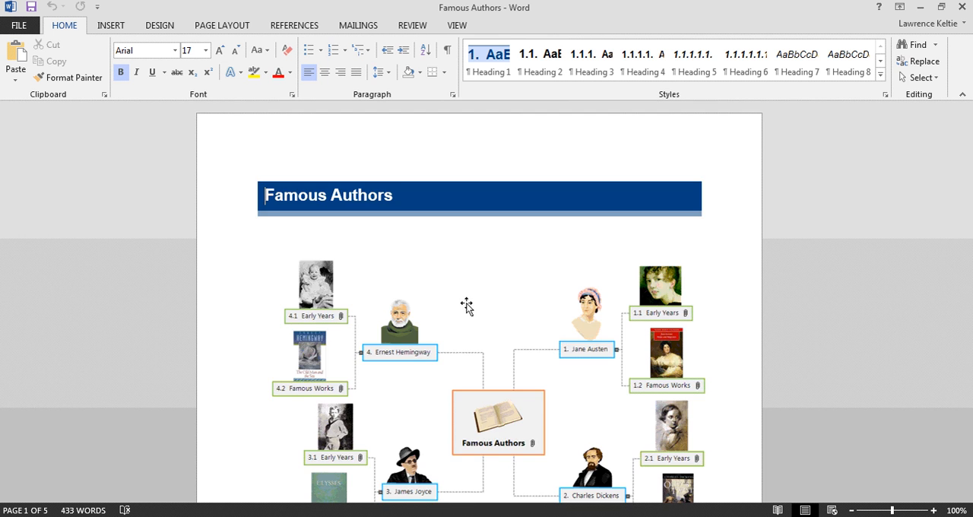
- Scroll from the title page down to the table of contents listing the four authors
scroll("down", 3)
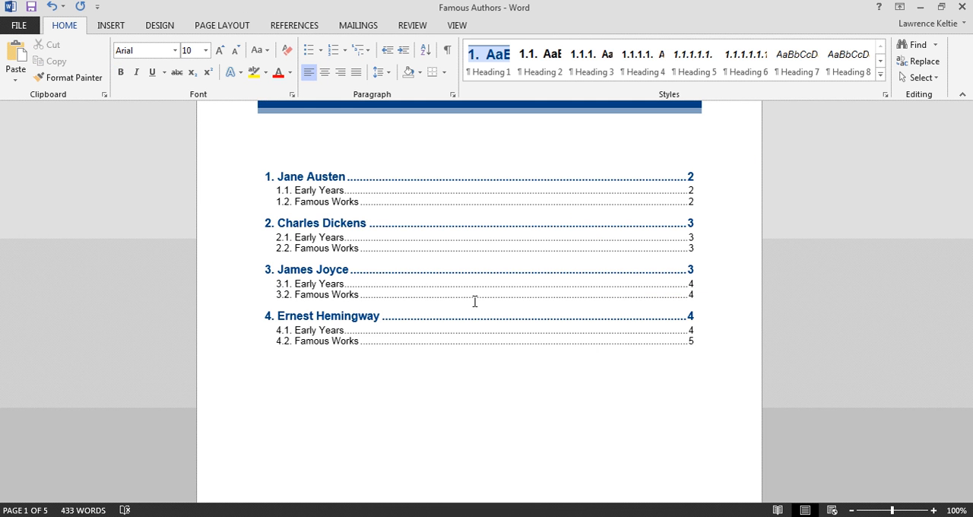
- Follow the Jane Austen link in the table of contents to her section with portrait and Early Years
scroll("up", 3)
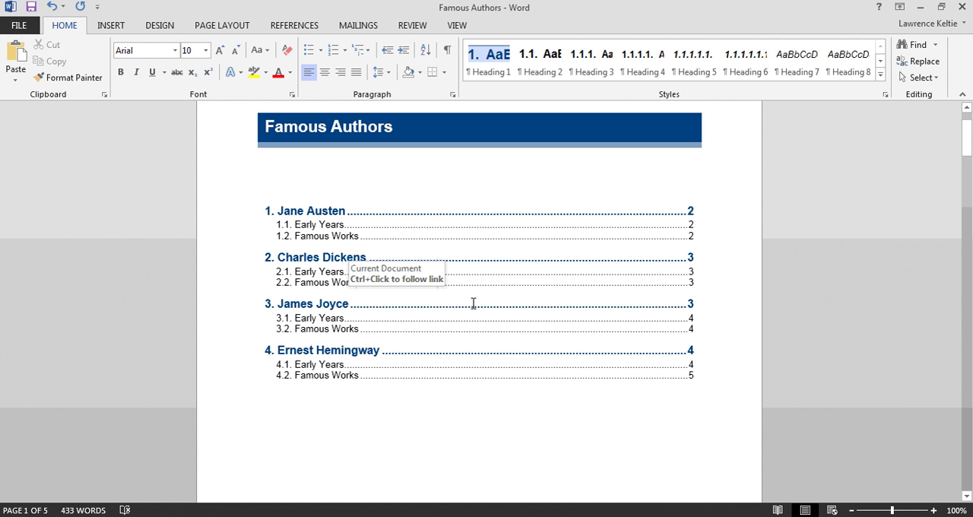
mouse_move(301, 216)
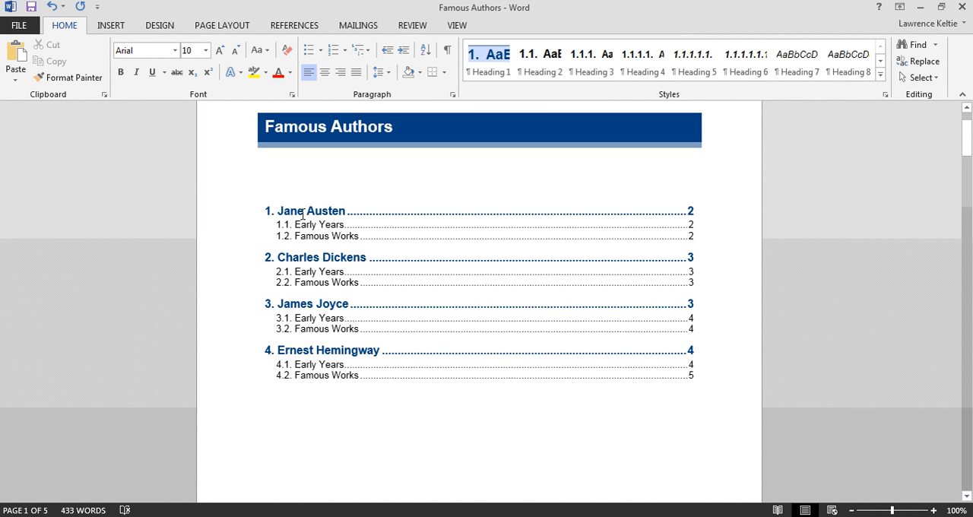
mouse_move(307, 211)
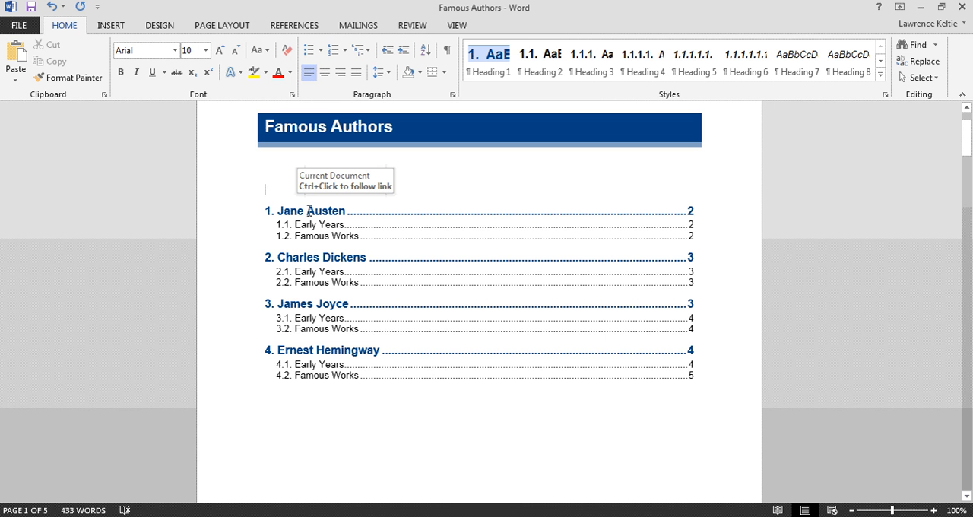
mouse_move(310, 214)
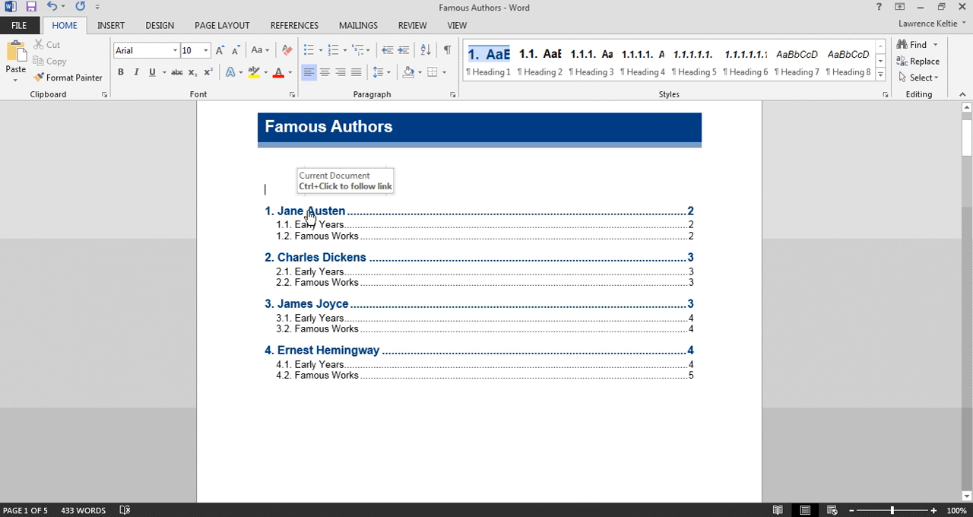
left_click(307, 210)
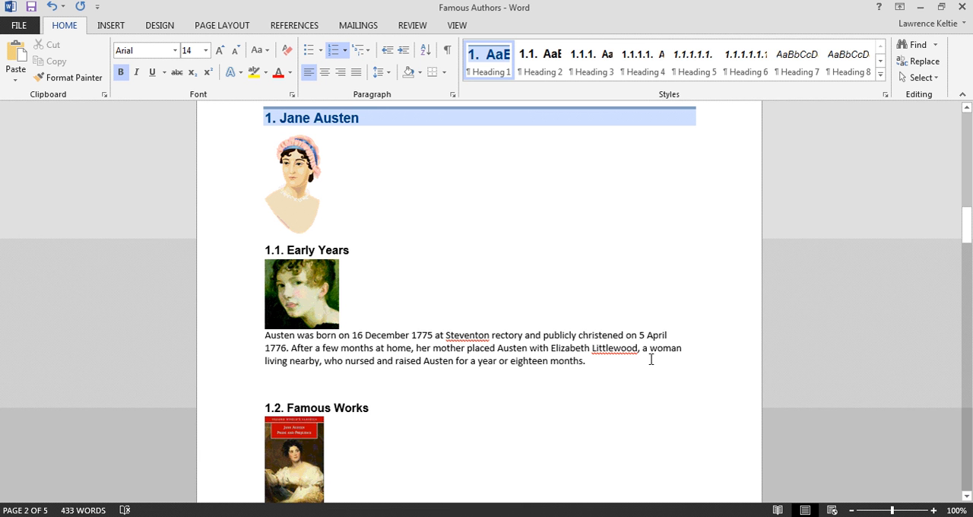
- Scroll through Austen's Famous Works list into the Charles Dickens section
scroll("down", 3)
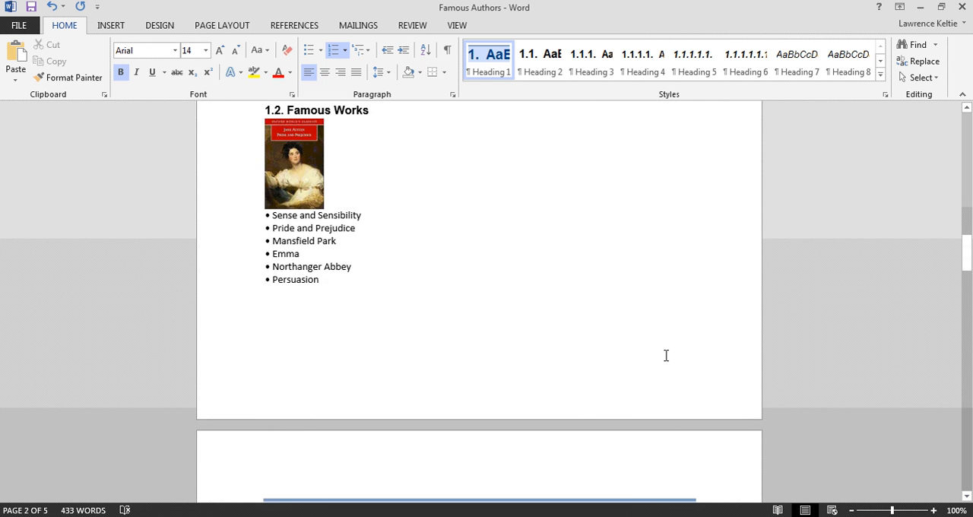
scroll("down", 3)
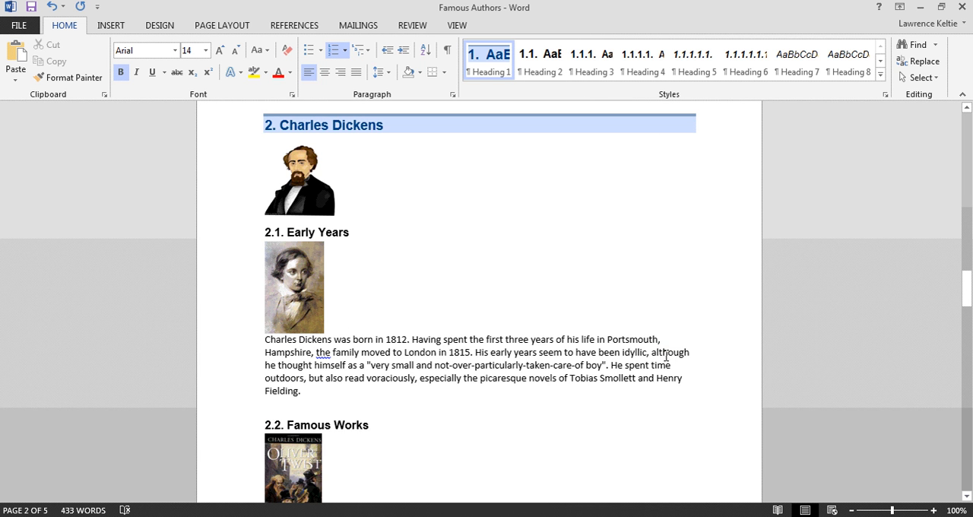
scroll("down", 3)
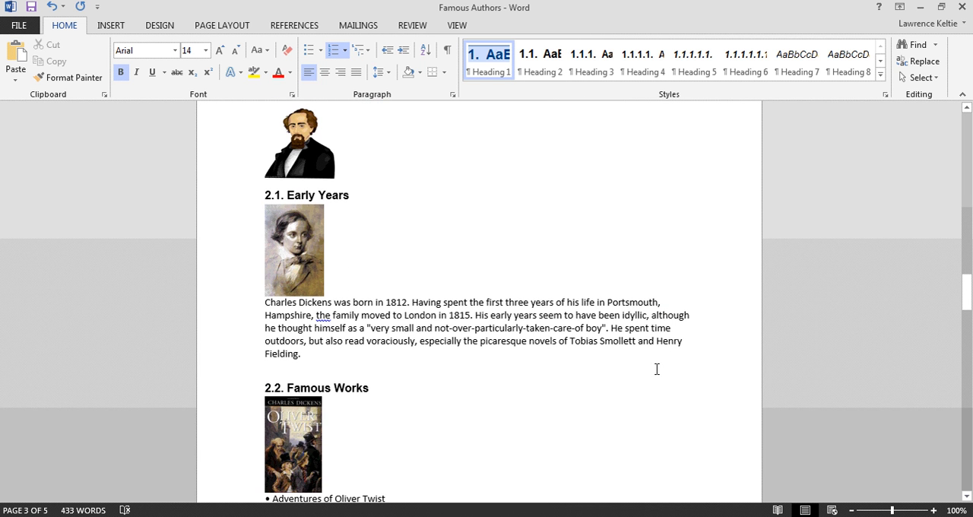